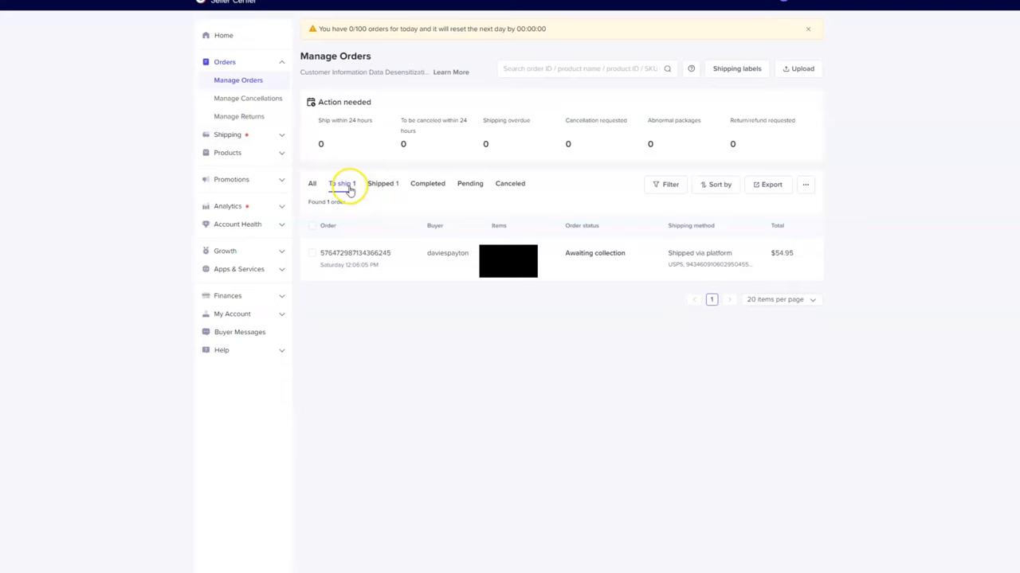
# Filter Manage Orders to the 'To ship' tab
pyautogui.click(341, 183)
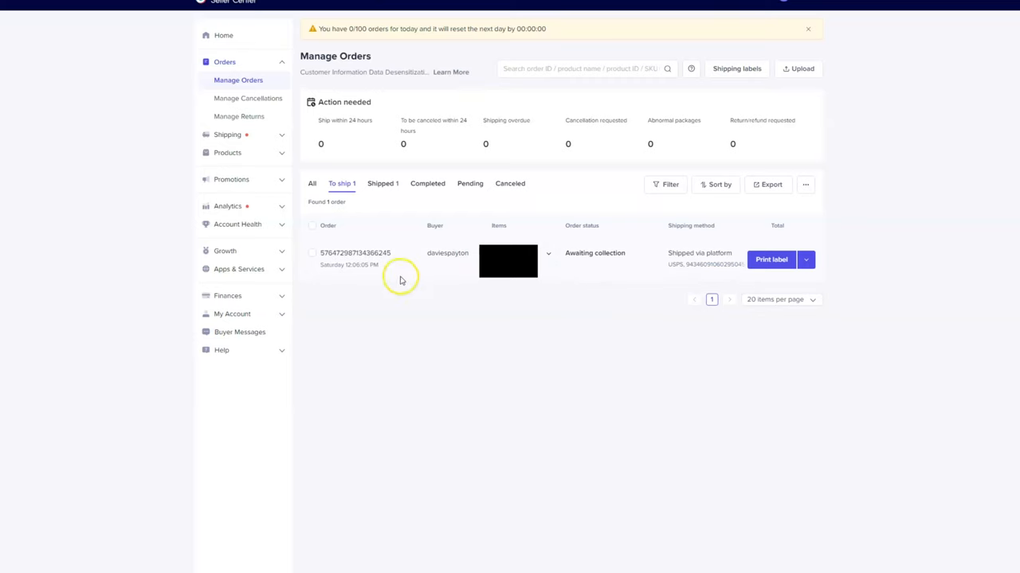
pyautogui.moveTo(428, 262)
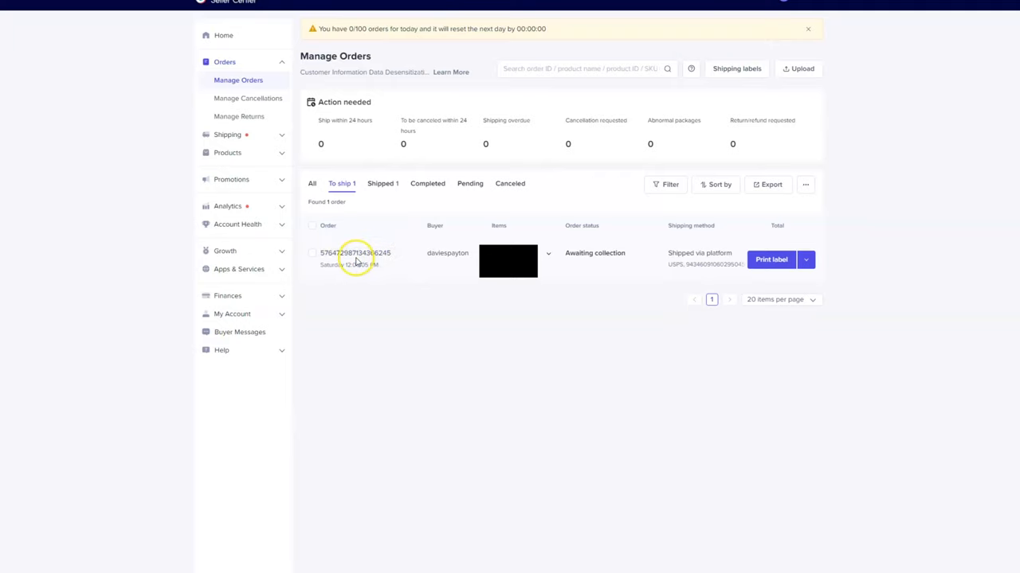
pyautogui.click(354, 252)
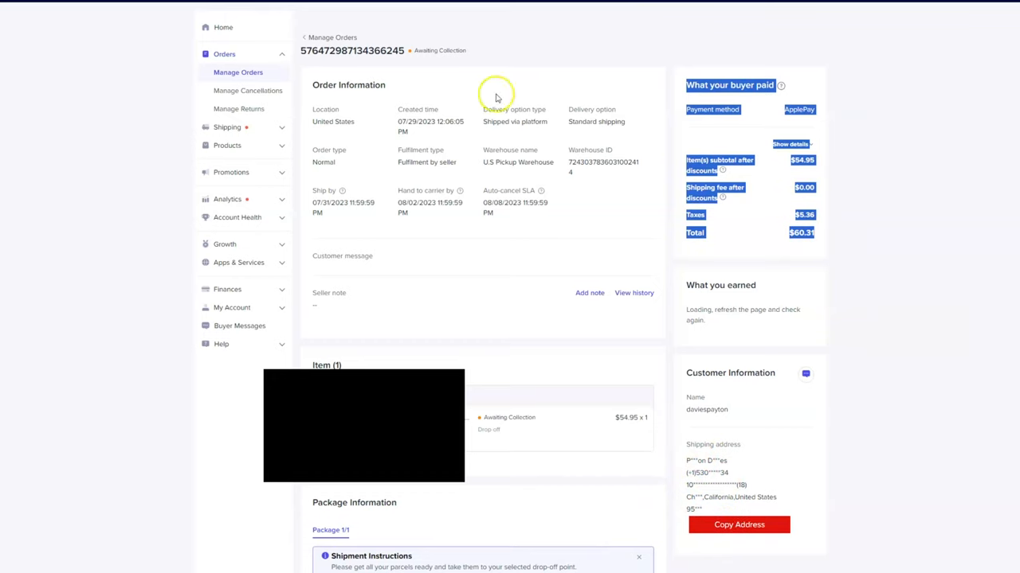
pyautogui.moveTo(560, 169)
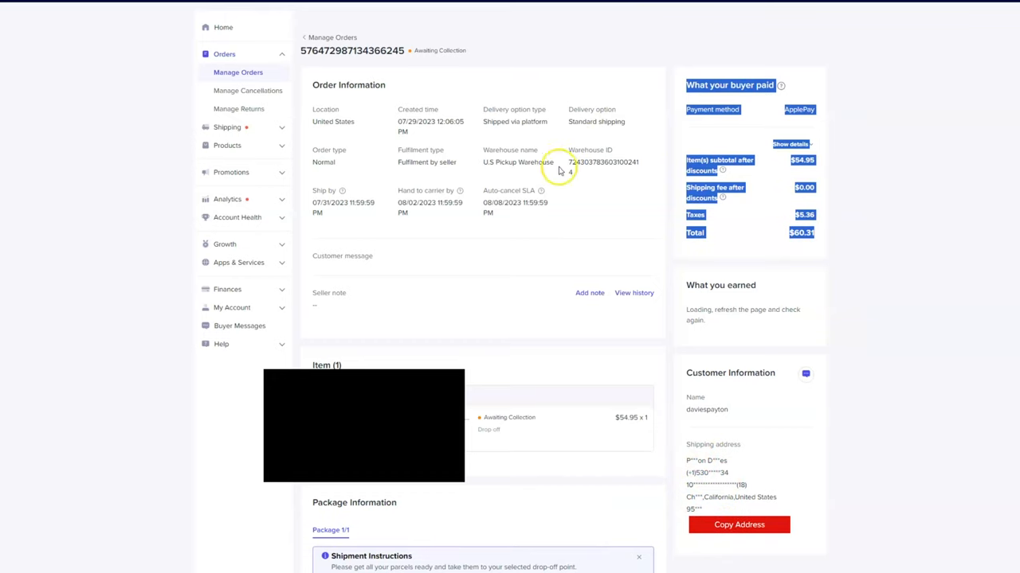
pyautogui.moveTo(344, 219)
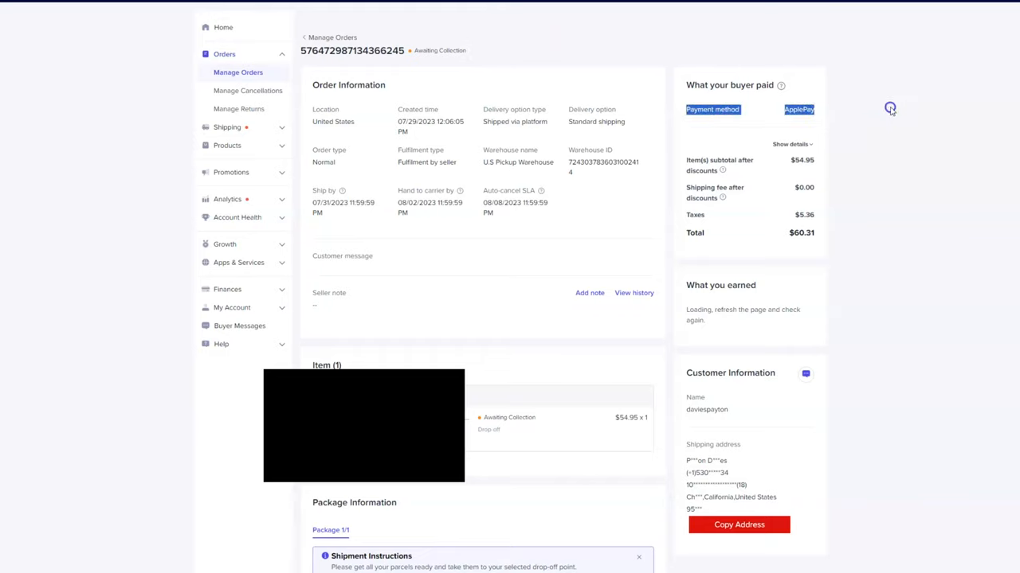
# Scroll down to the Package Information and Order History sections
pyautogui.scroll(-3)
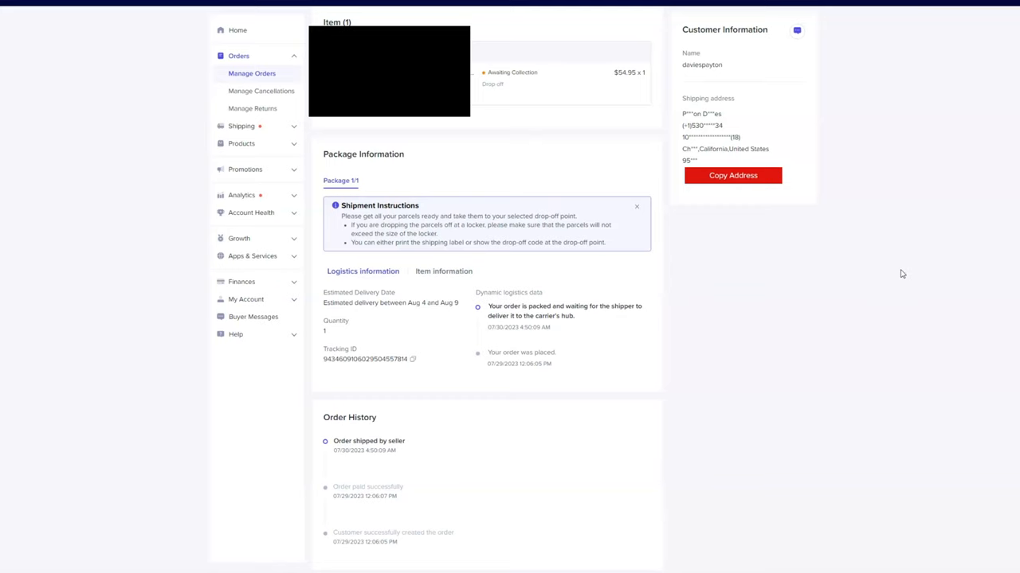
pyautogui.moveTo(900, 274)
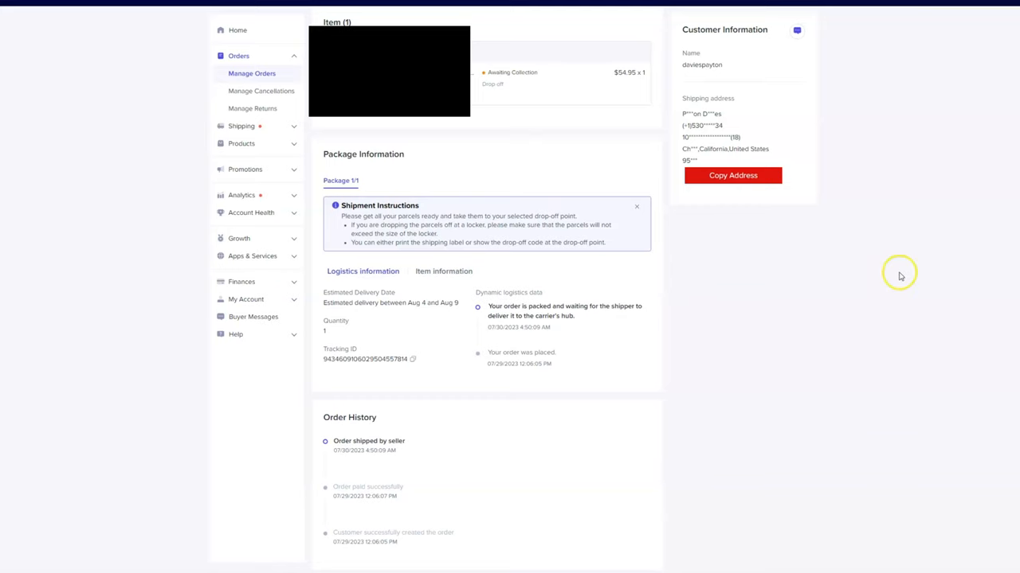
pyautogui.moveTo(865, 350)
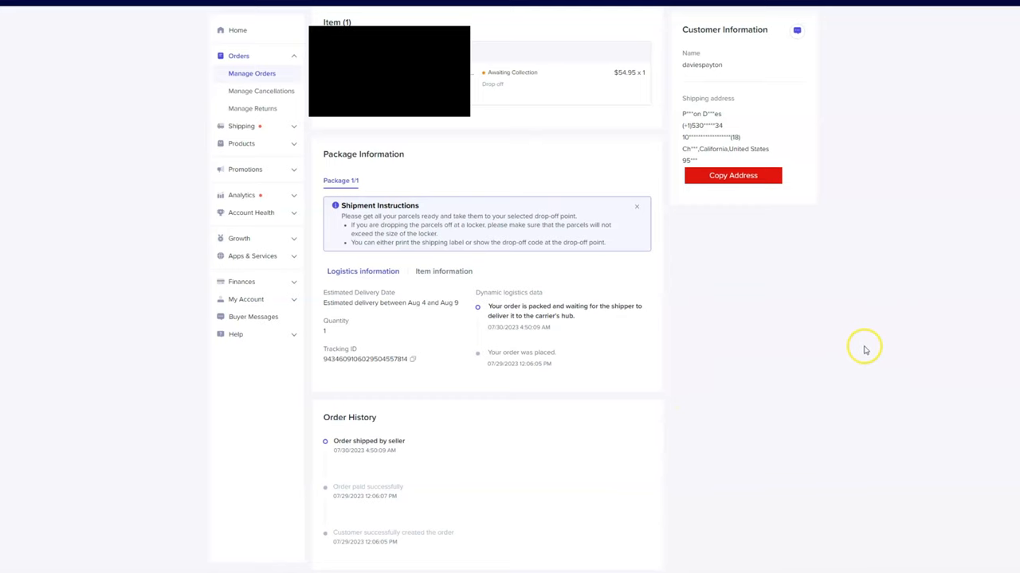
pyautogui.moveTo(809, 377)
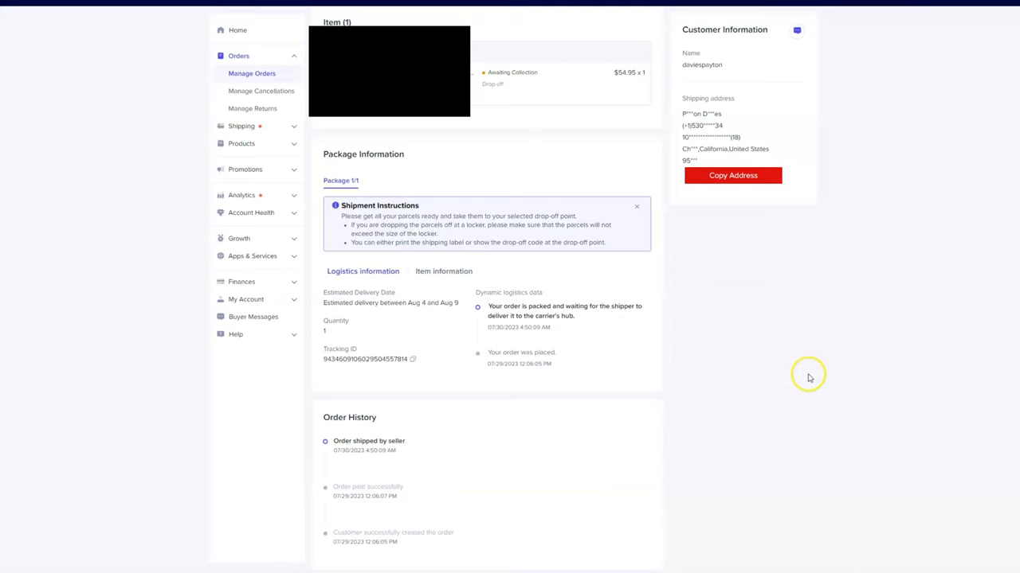
pyautogui.moveTo(888, 232)
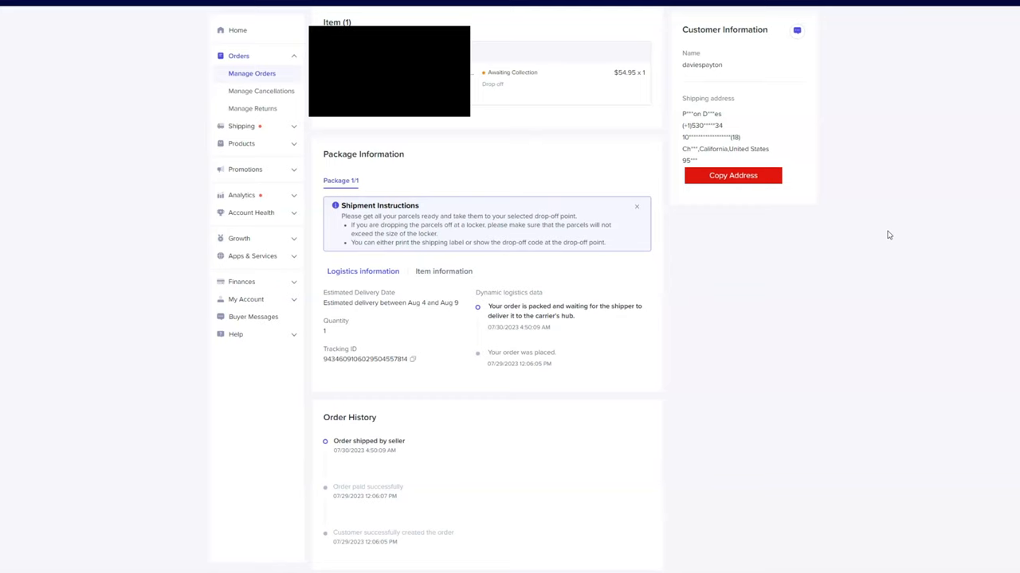
pyautogui.moveTo(776, 313)
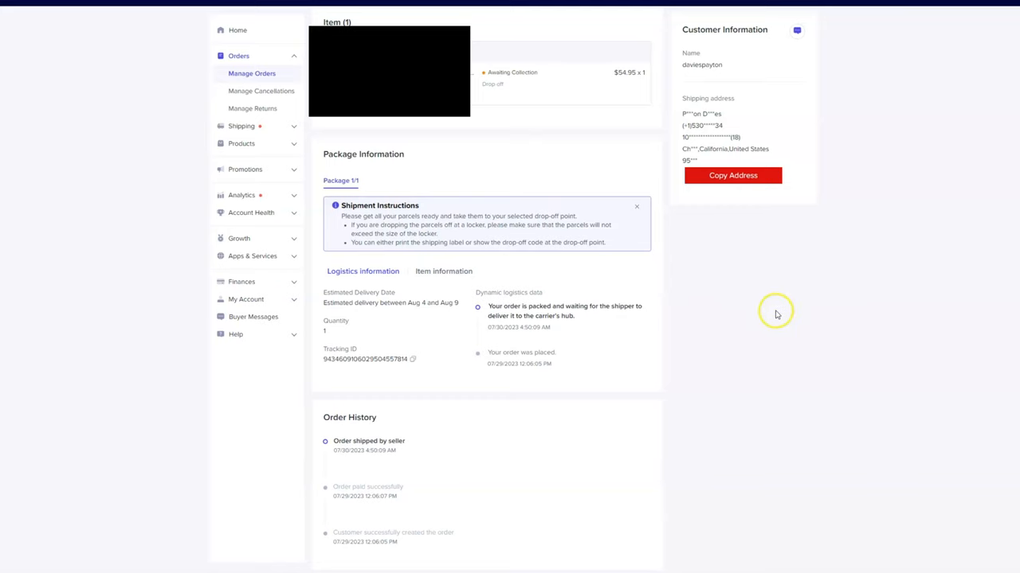
pyautogui.moveTo(568, 224)
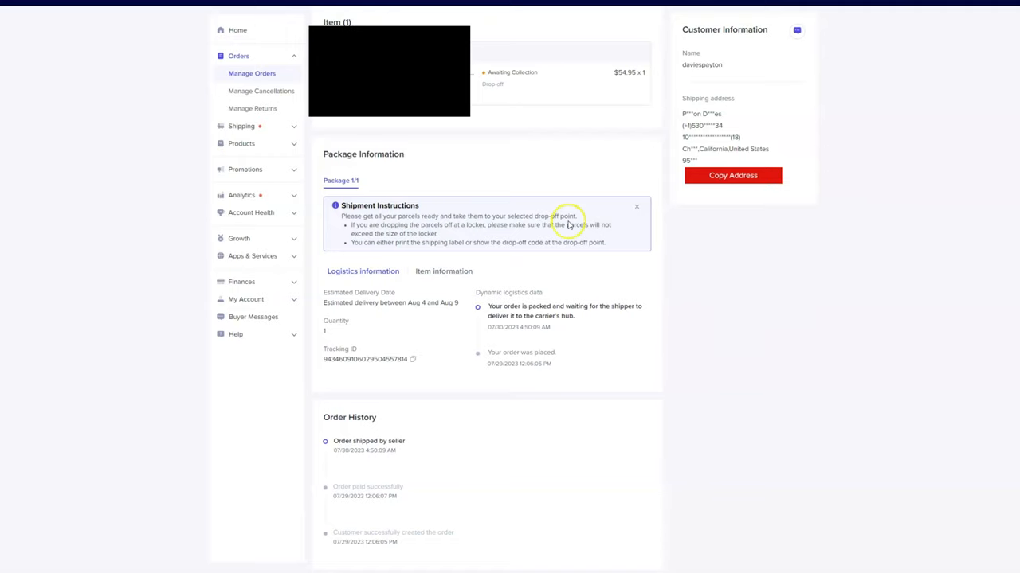
pyautogui.moveTo(372, 244)
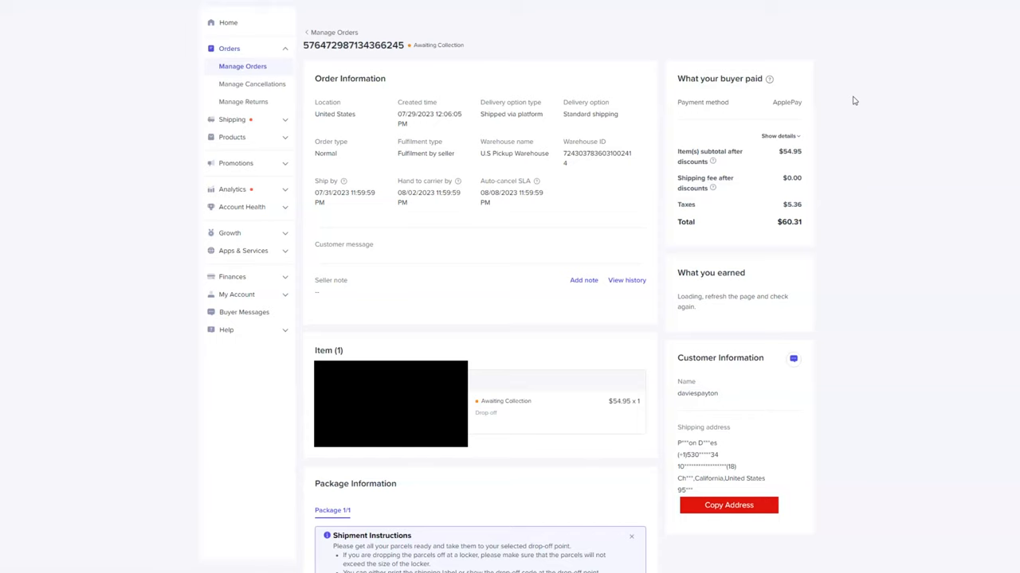
pyautogui.moveTo(856, 104)
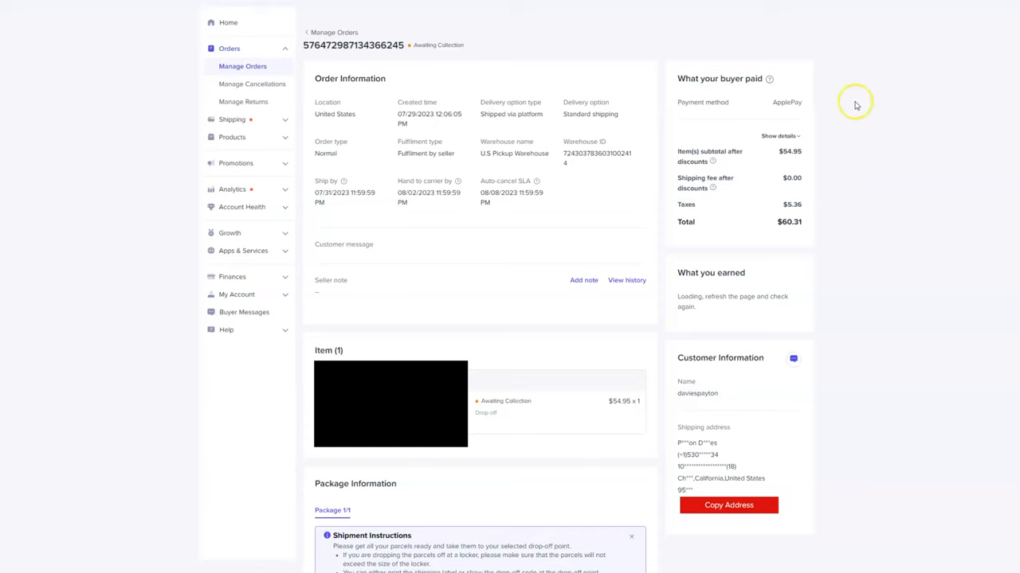
pyautogui.moveTo(361, 353)
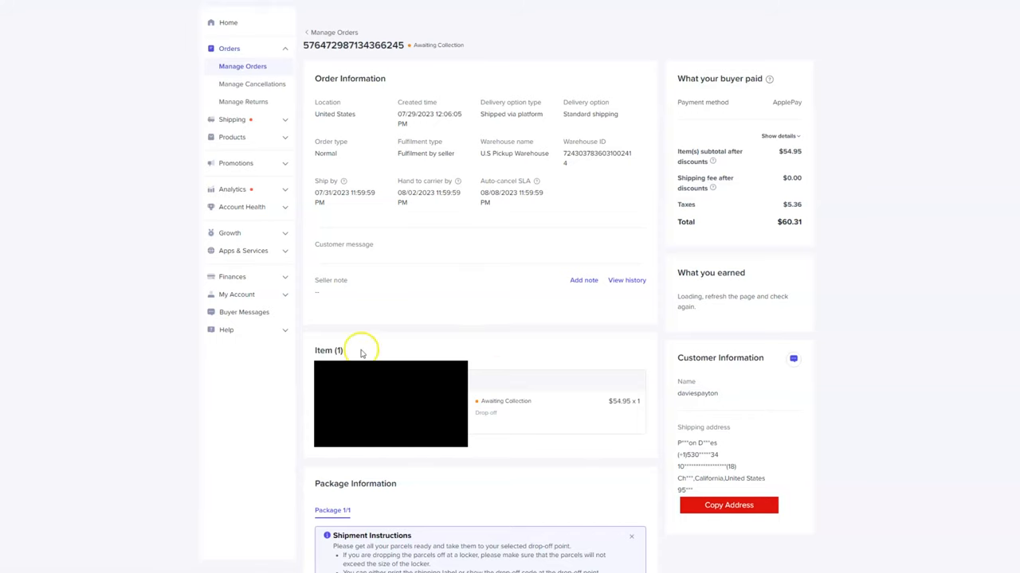
pyautogui.moveTo(361, 341)
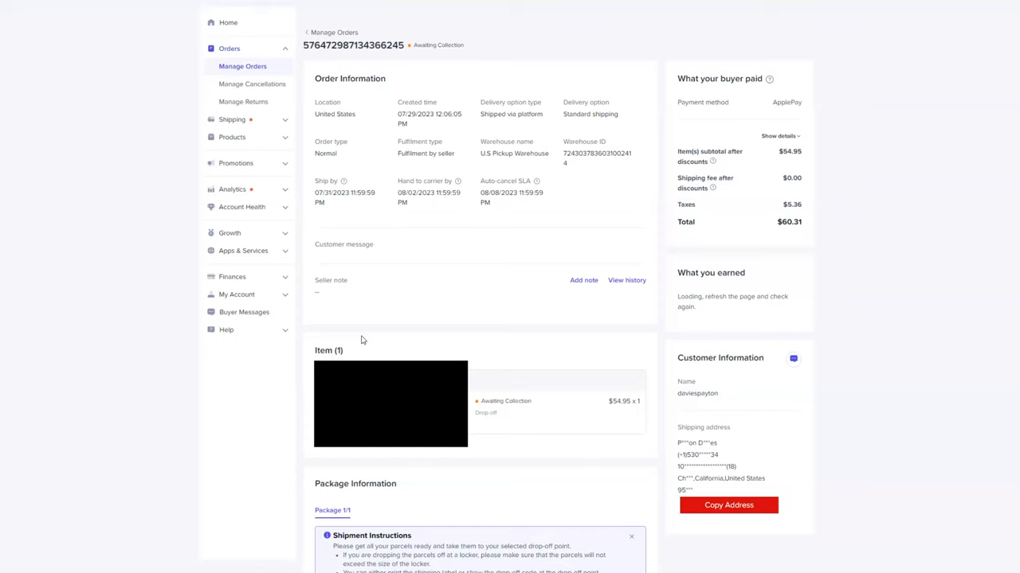
pyautogui.moveTo(904, 324)
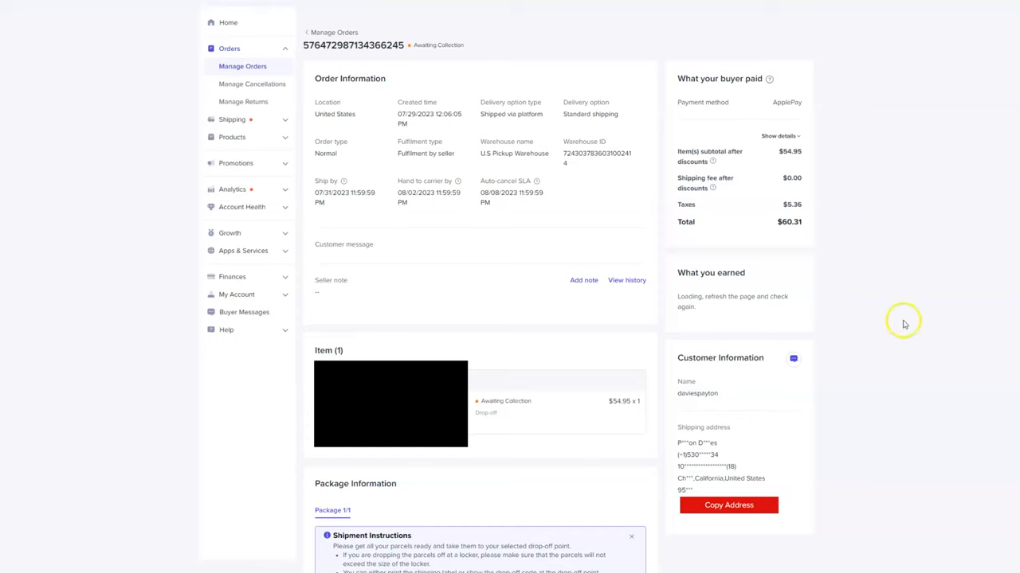